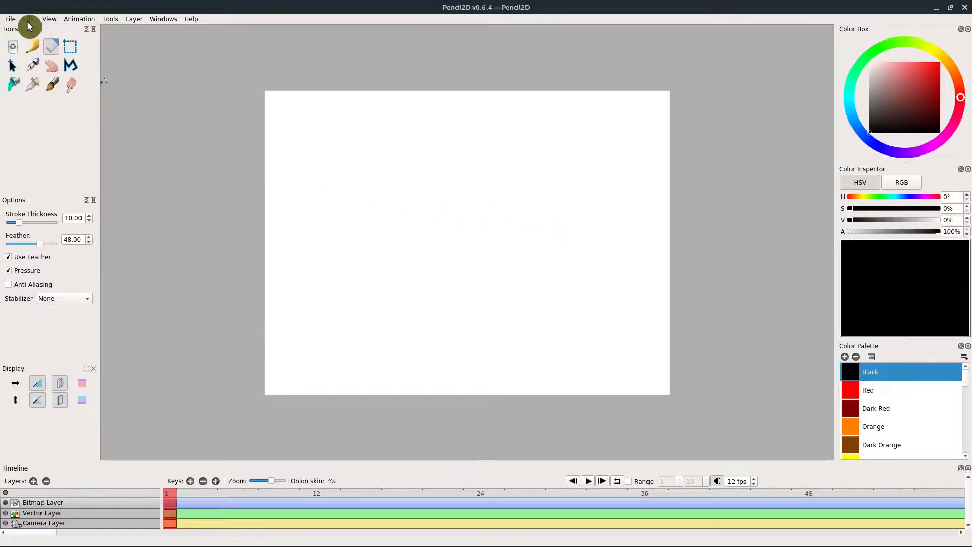
- Draw the stick figure on frame 1, finishing the face with two eyes and a smile
left_click(28, 18)
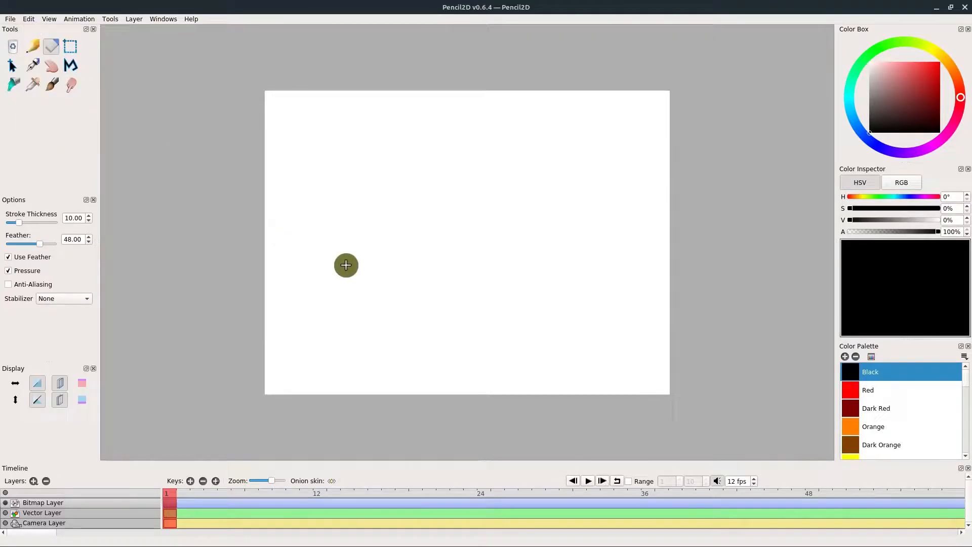
mouse_move(306, 267)
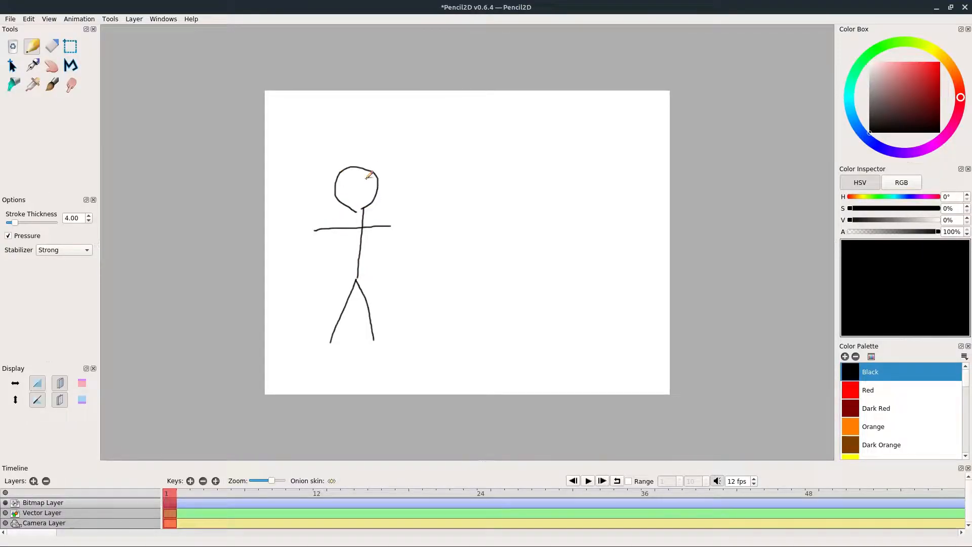
left_click_drag(350, 178, 356, 181)
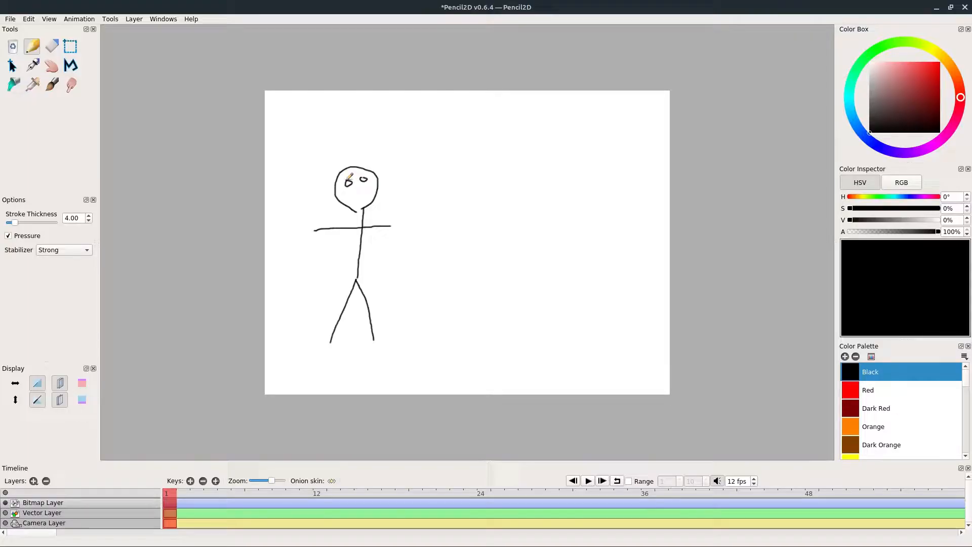
left_click_drag(346, 189, 366, 187)
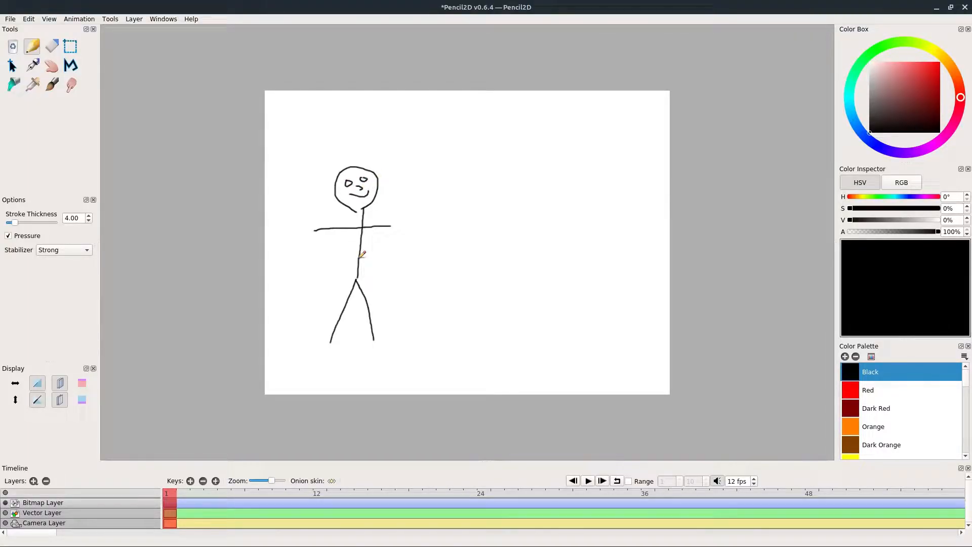
left_click(190, 480)
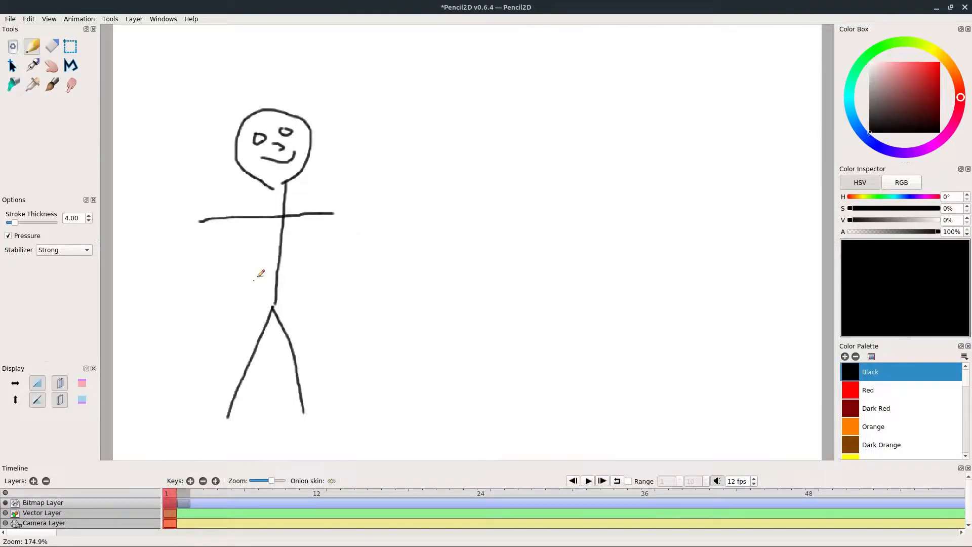
- Box-select the stick figure and copy it for pasting onto keyframe 2
left_click(70, 47)
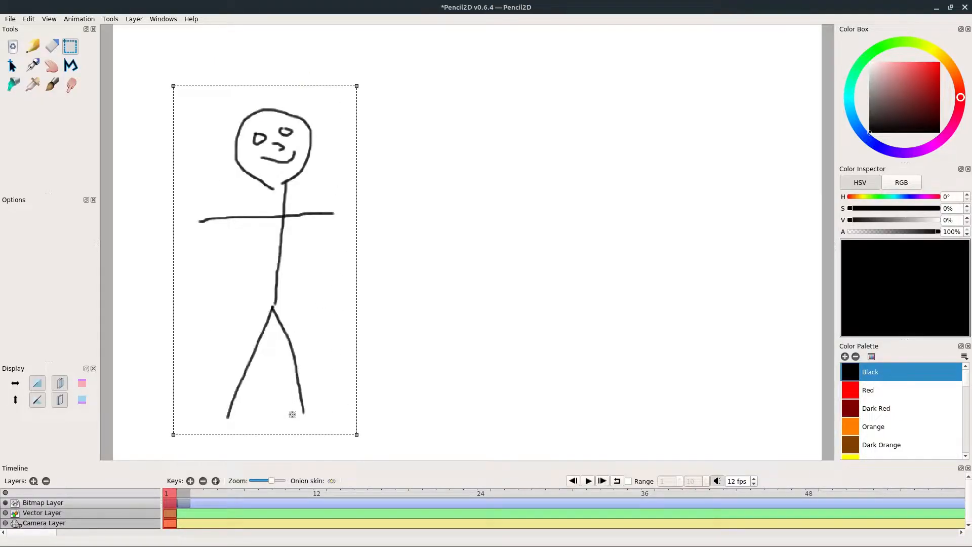
left_click(28, 18)
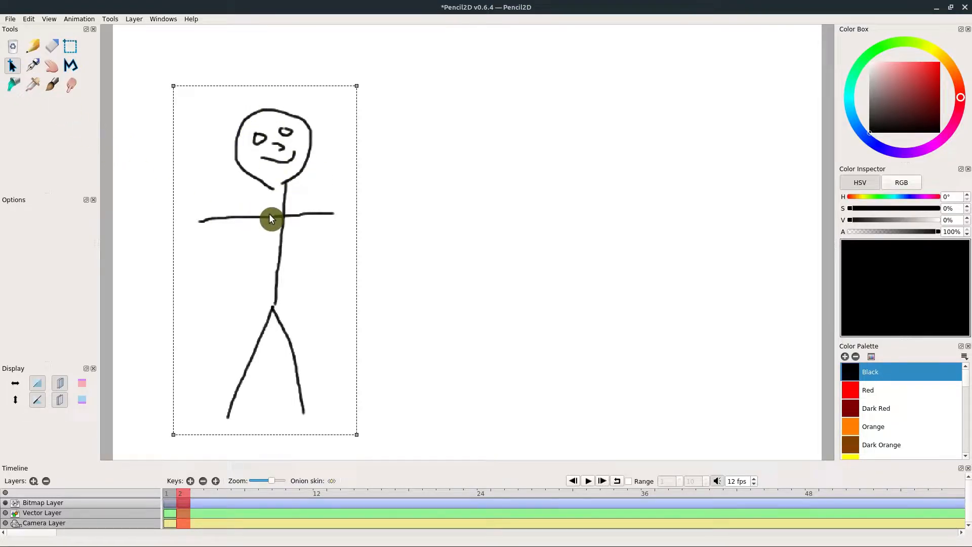
- Drag the pasted figure around and settle it just right of the onion-skin original
left_click_drag(271, 219, 373, 237)
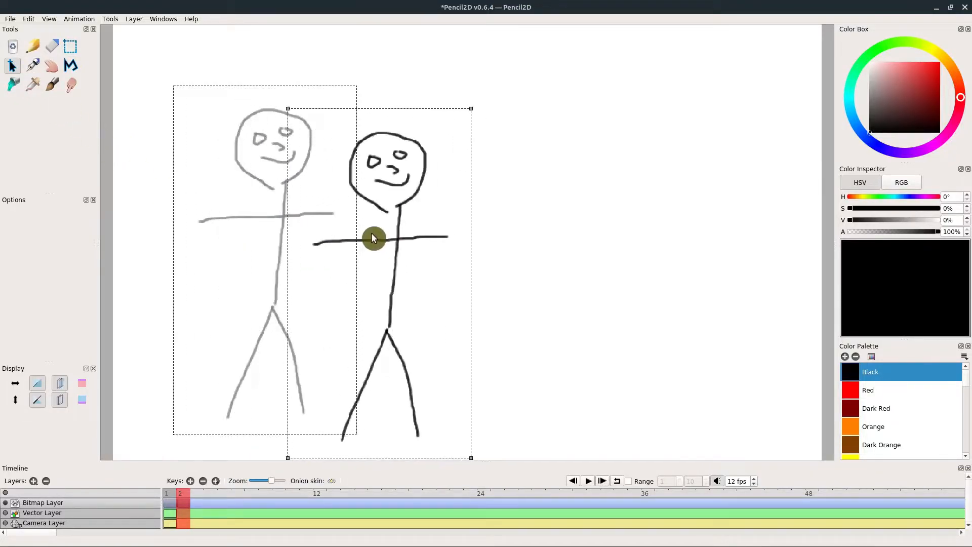
left_click_drag(372, 239, 248, 152)
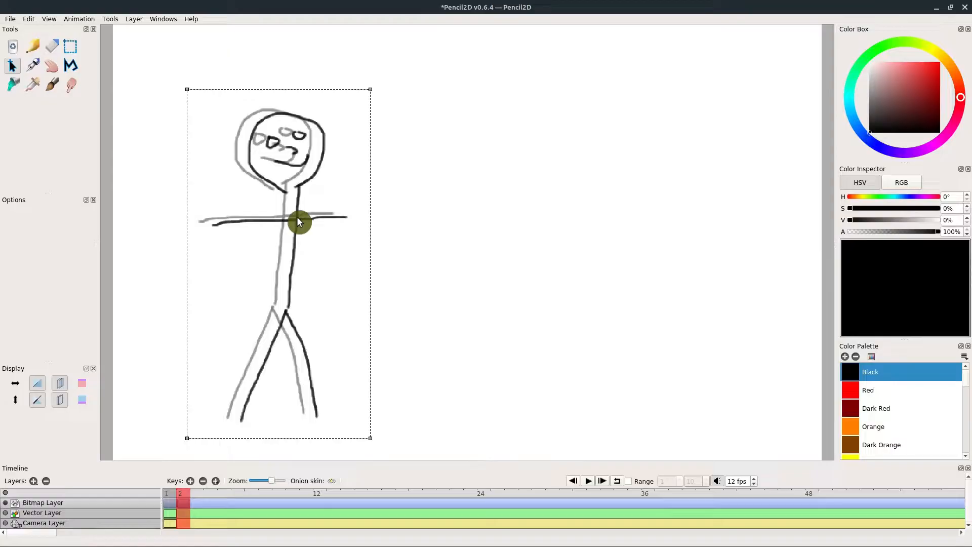
left_click_drag(298, 221, 295, 187)
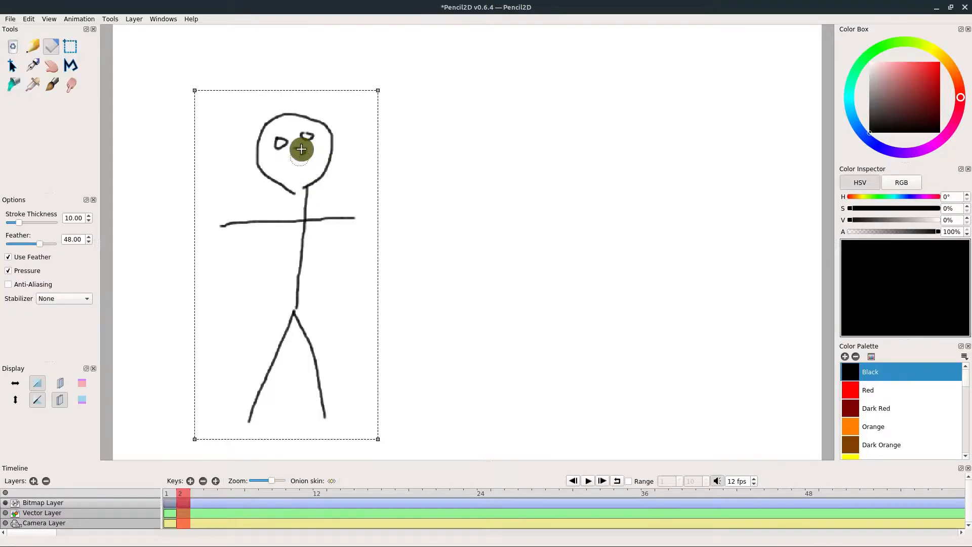
mouse_move(135, 135)
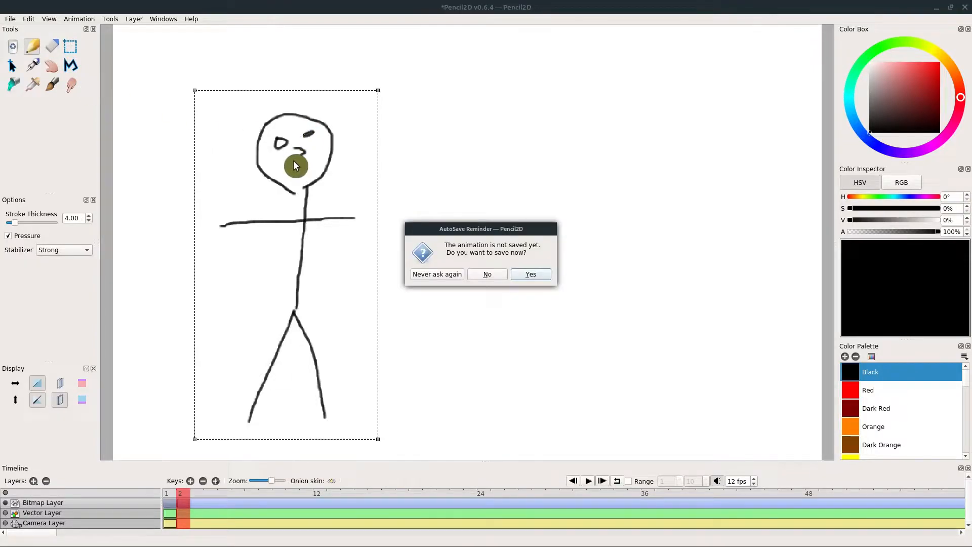
- Dismiss the autosave reminder with No while reworking the face into a frown
left_click(487, 275)
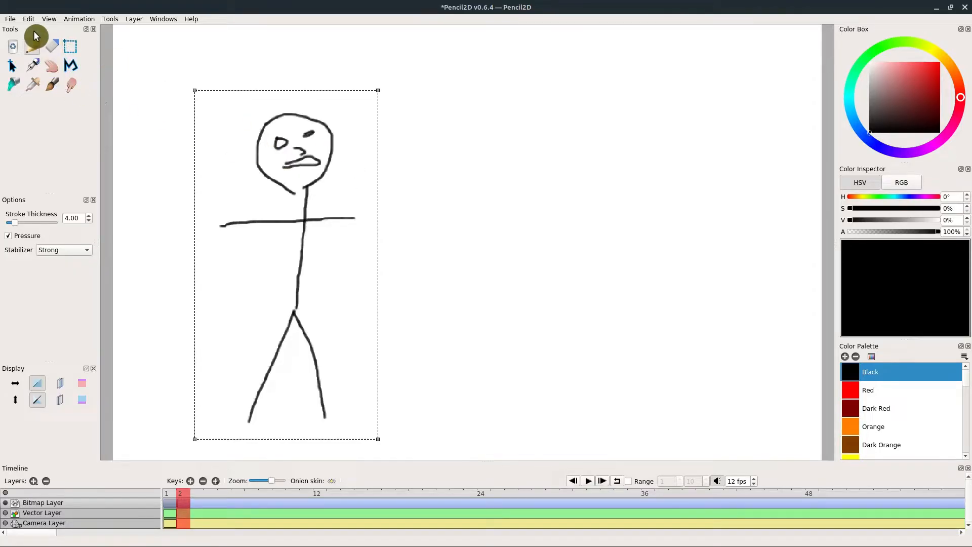
- Paste the figure onto keyframe 3, repose an arm and leg, and return to frame 2
left_click(28, 18)
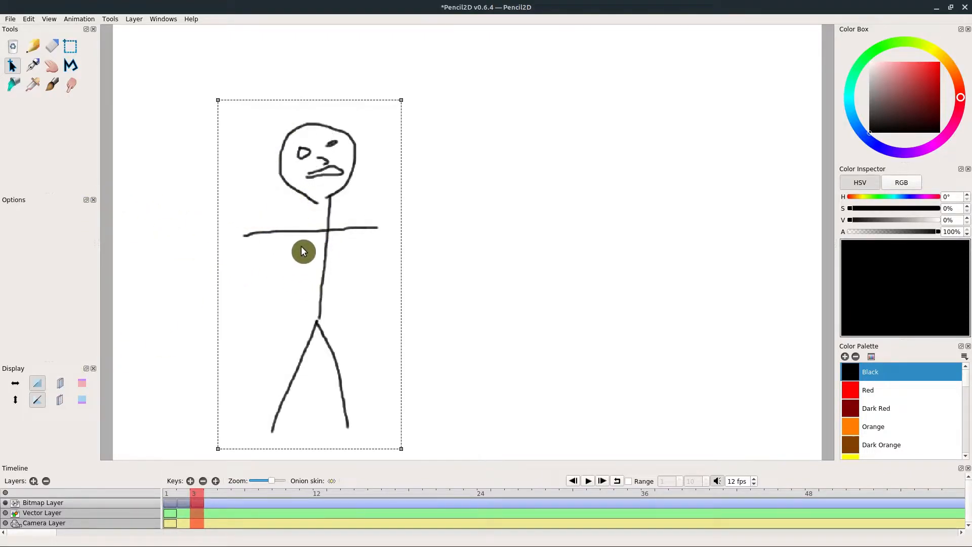
left_click(51, 46)
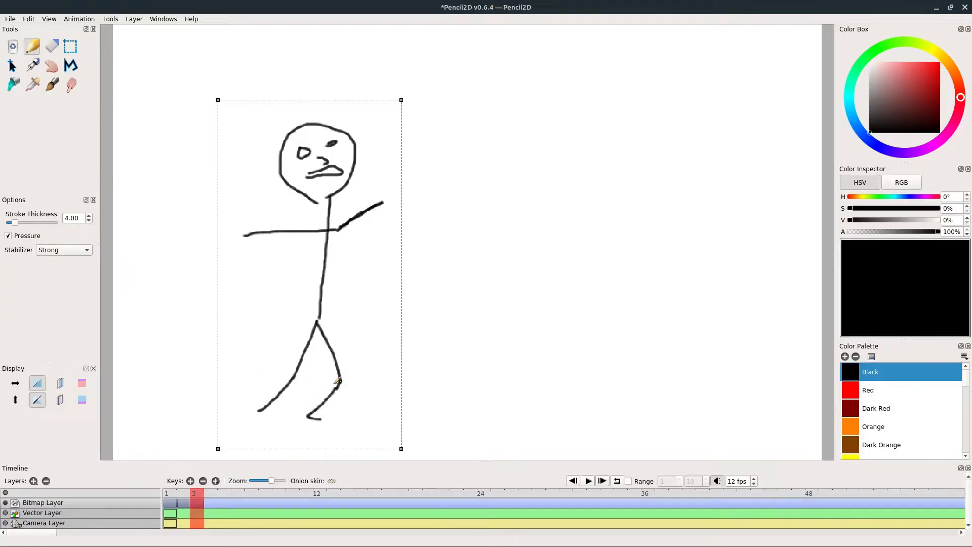
left_click(189, 499)
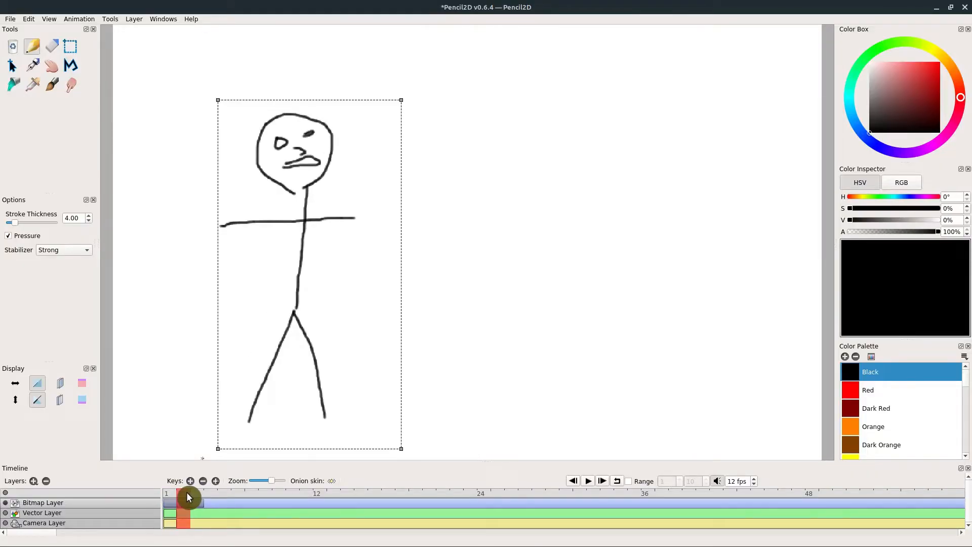
left_click(600, 480)
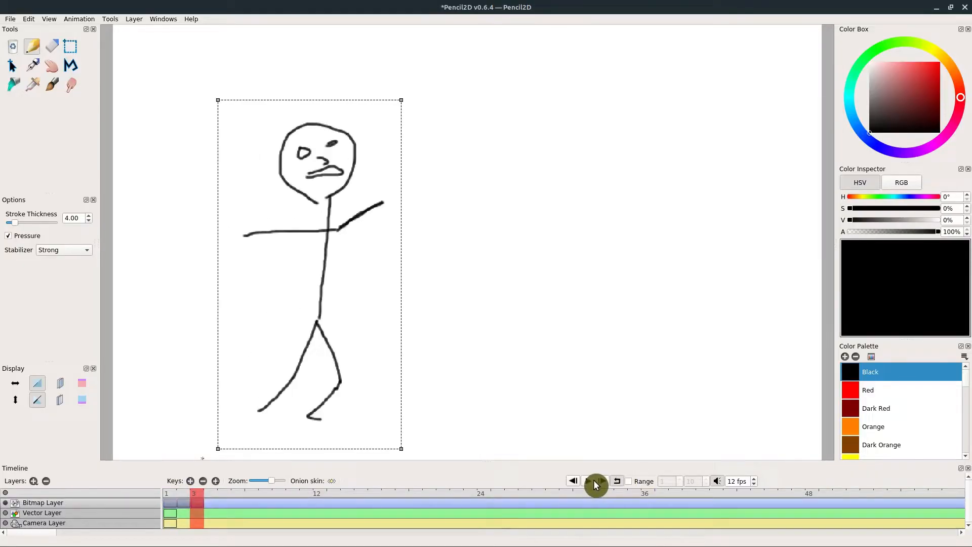
left_click(595, 480)
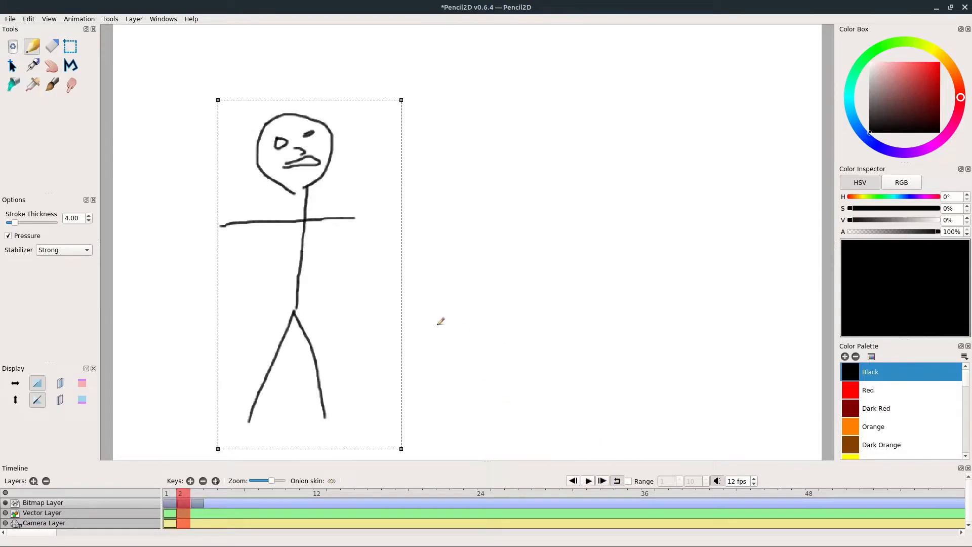
mouse_move(374, 313)
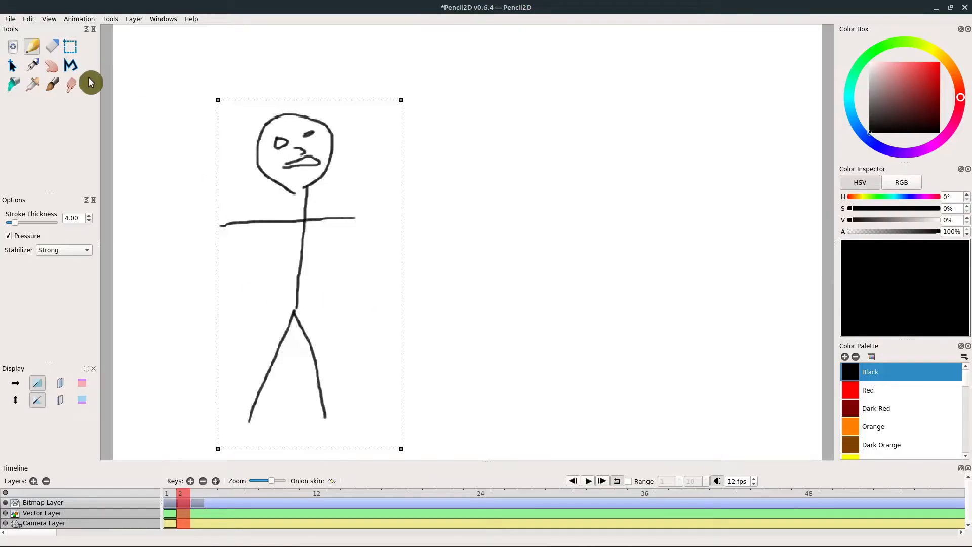
left_click(29, 18)
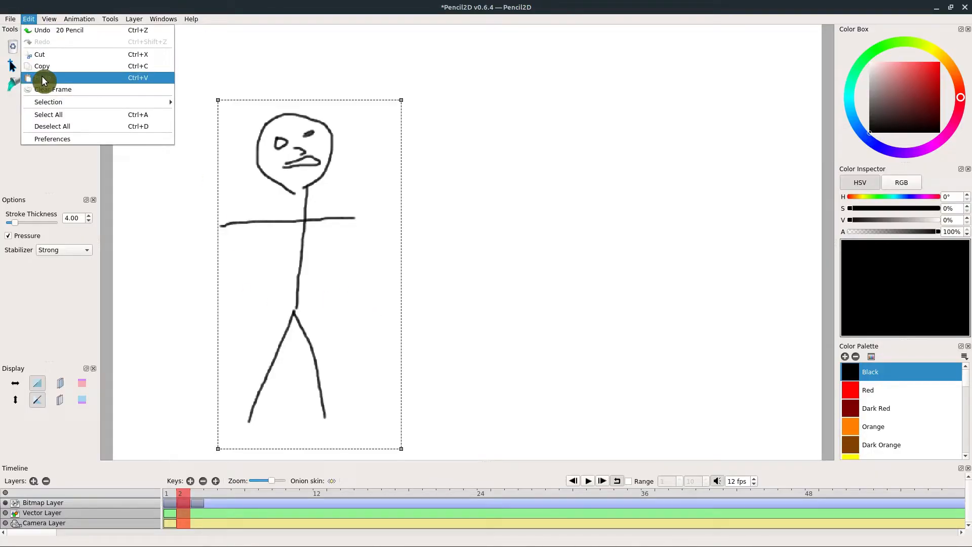
- Paste the figure into frame 2, shift it up-right, and add an empty fourth keyframe
left_click(52, 78)
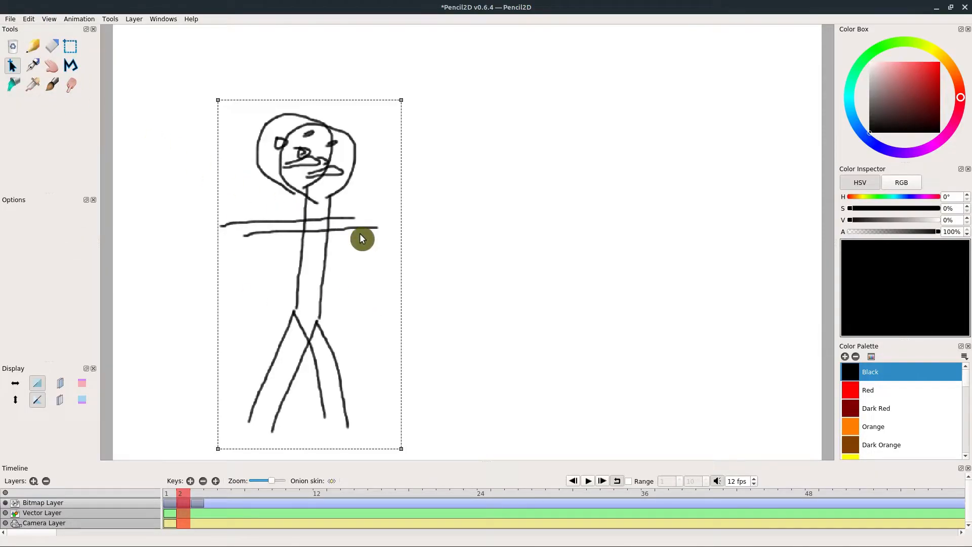
left_click_drag(363, 239, 583, 193)
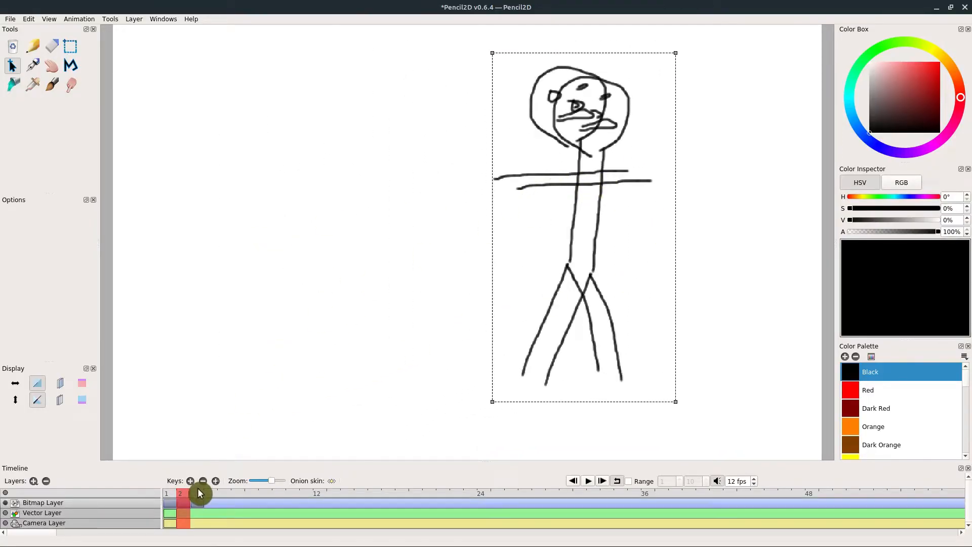
left_click(199, 493)
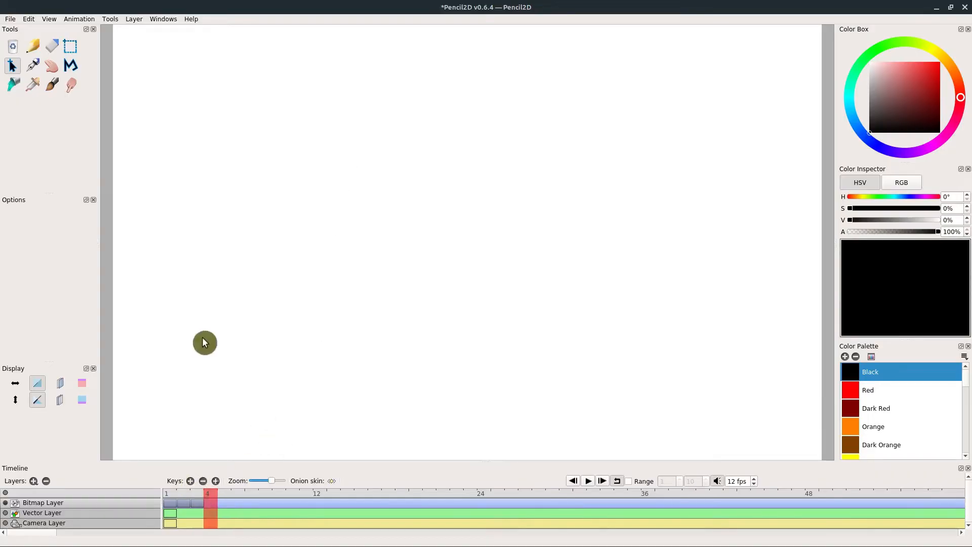
mouse_move(46, 31)
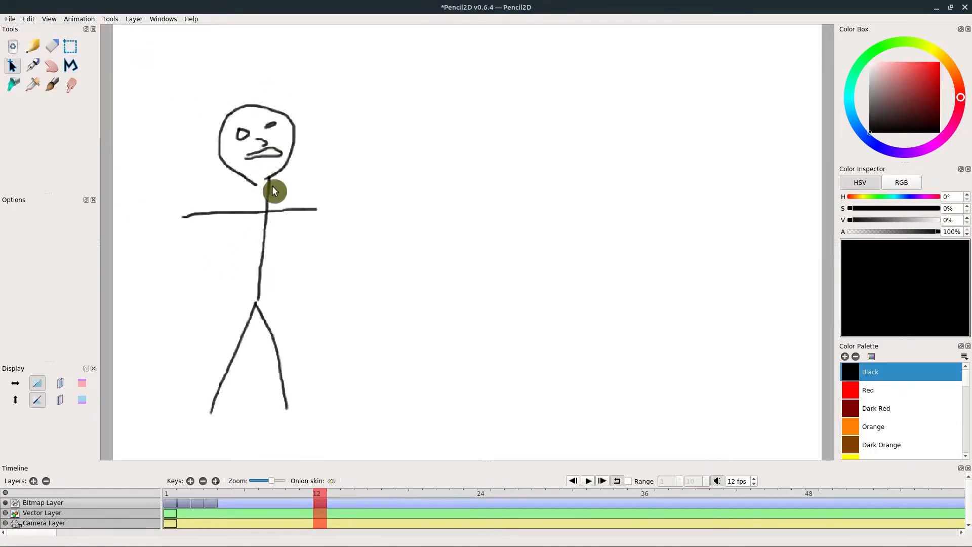
- Nudge the pasted scowling figure into place on the frame 12 keyframe
left_click_drag(274, 190, 267, 217)
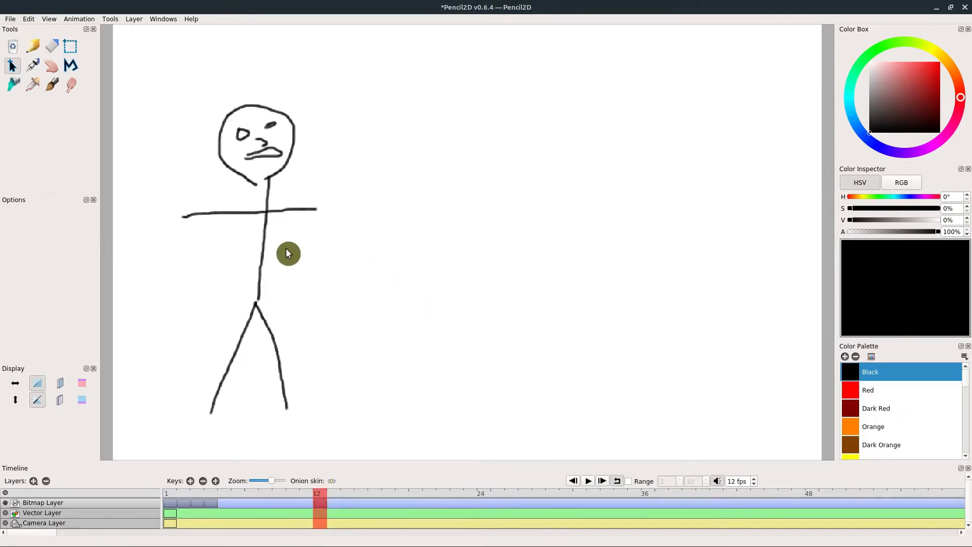
mouse_move(282, 226)
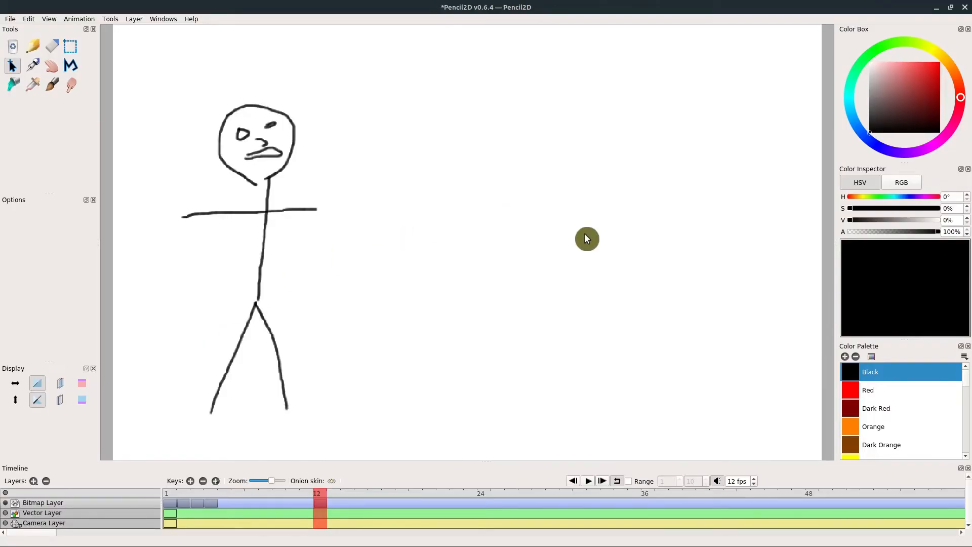
mouse_move(223, 406)
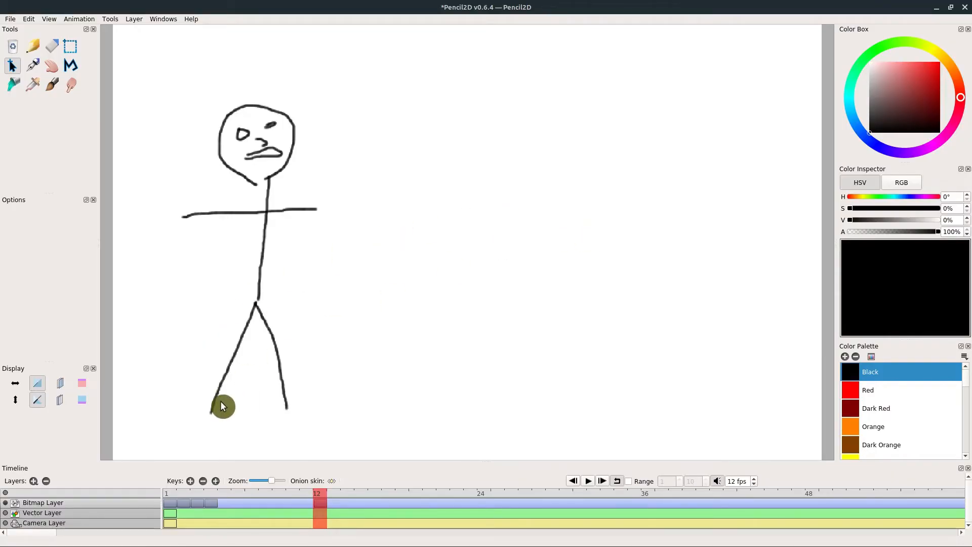
- Clear all drawing from frame 2 with Edit > Clear Frame, leaving it blank
left_click(28, 18)
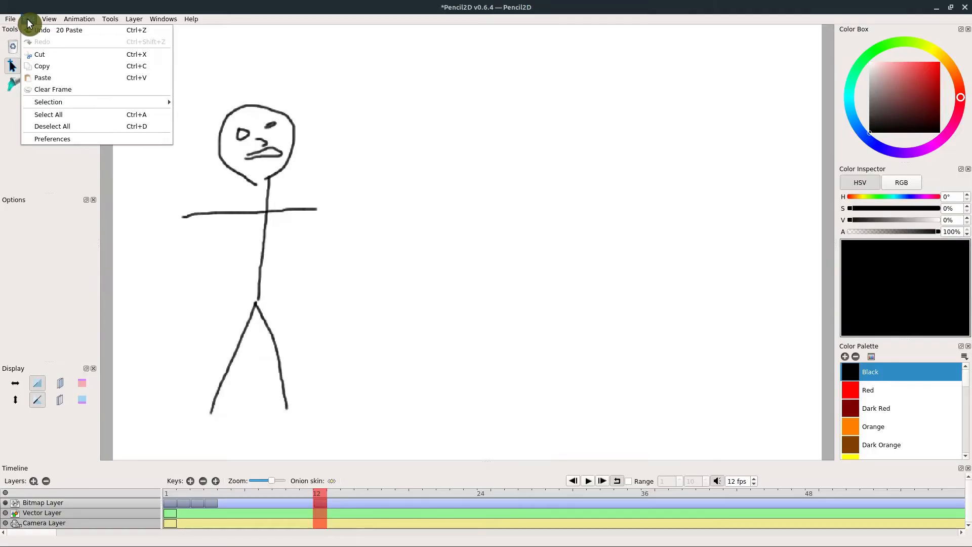
mouse_move(28, 19)
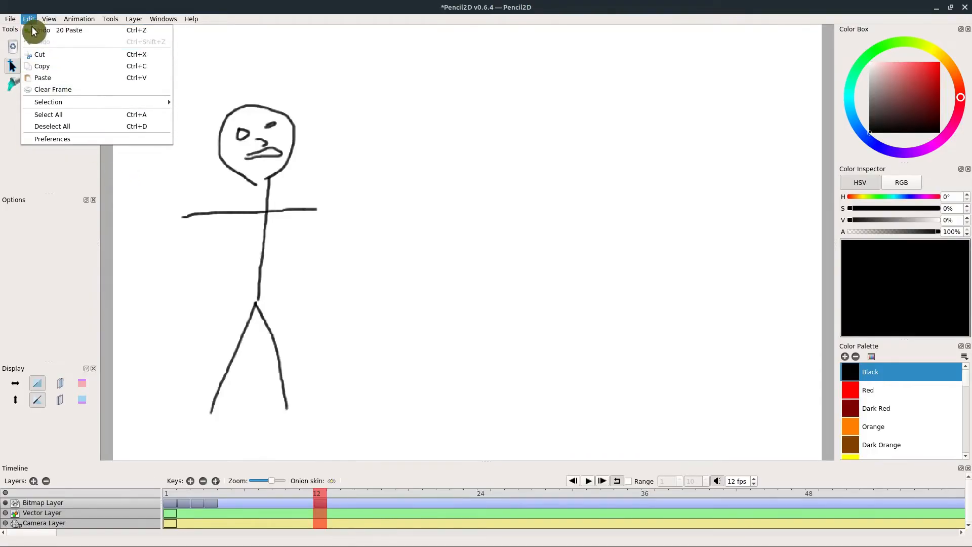
left_click(53, 89)
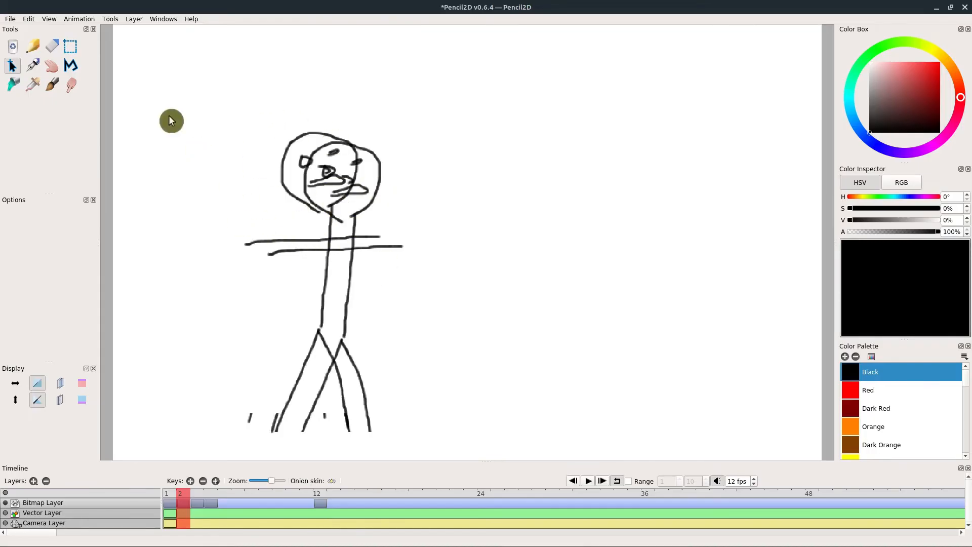
left_click(28, 18)
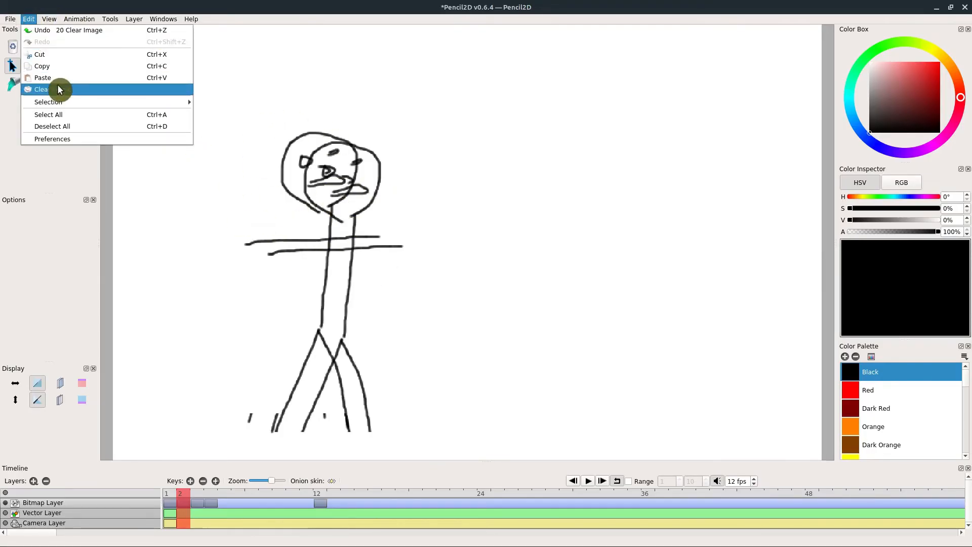
left_click(40, 89)
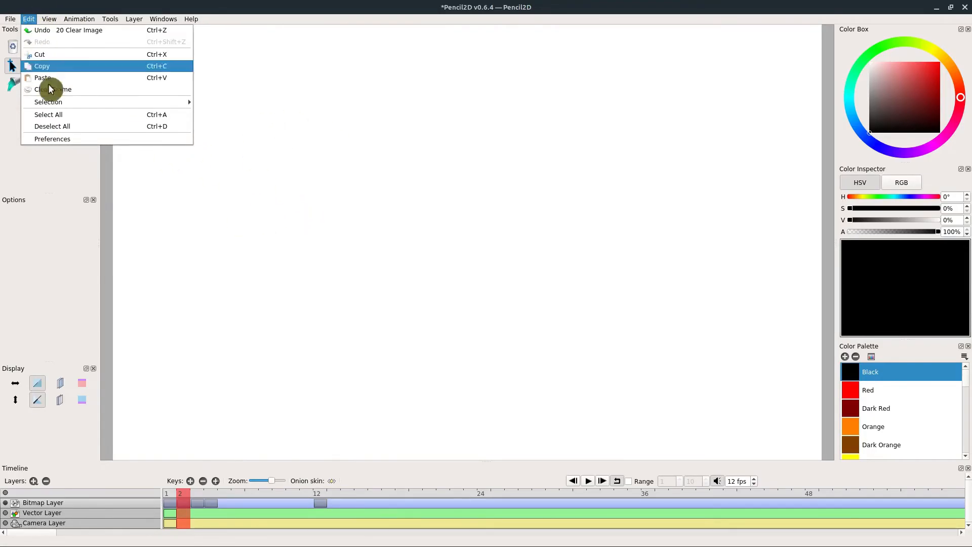